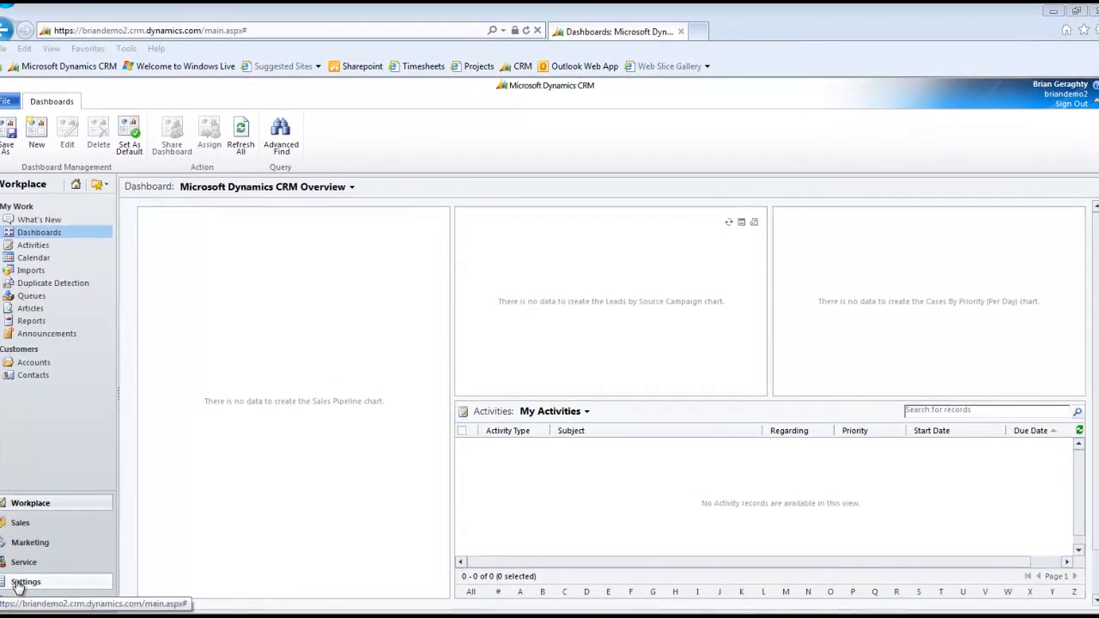
Step: Start a new security role from Settings > Security Roles
{"action": "left_click", "coordinate": [25, 581]}
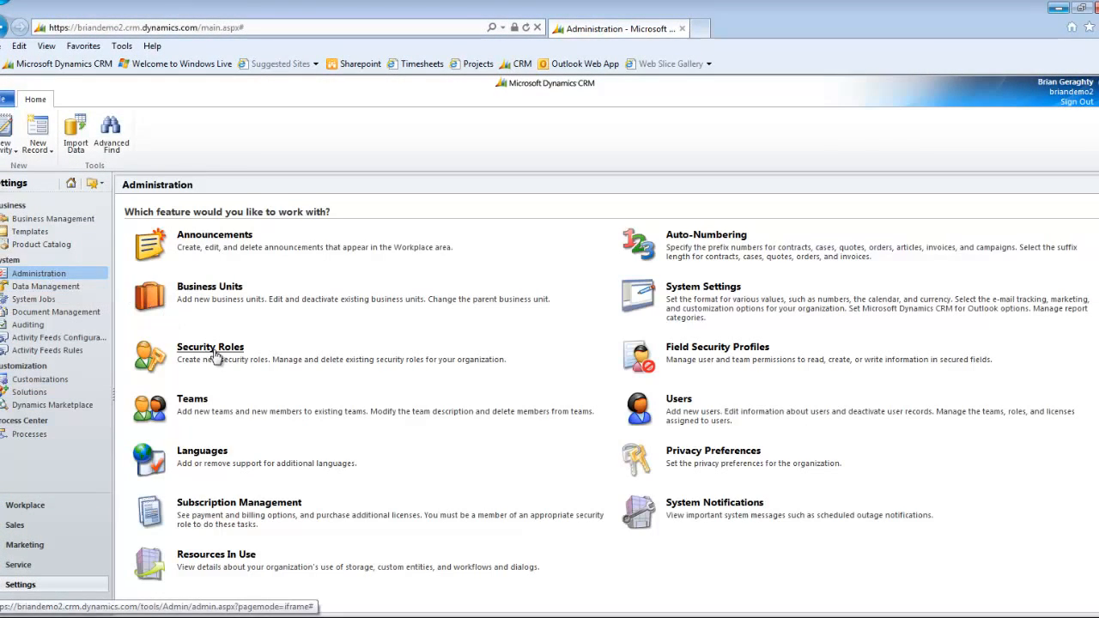
{"action": "left_click", "coordinate": [209, 346]}
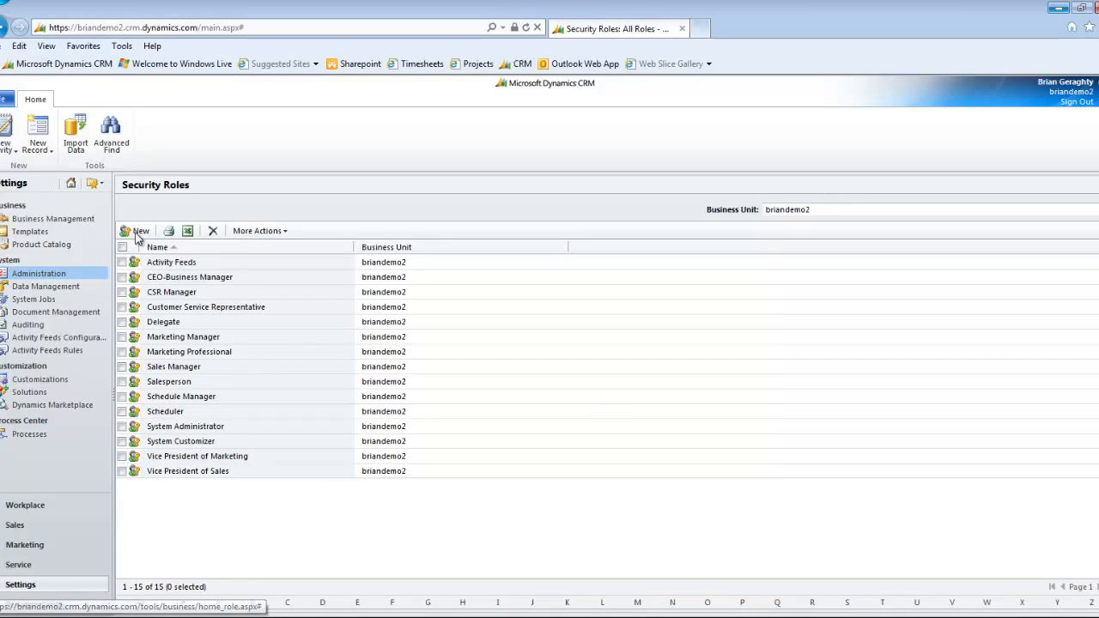
{"action": "left_click", "coordinate": [135, 230]}
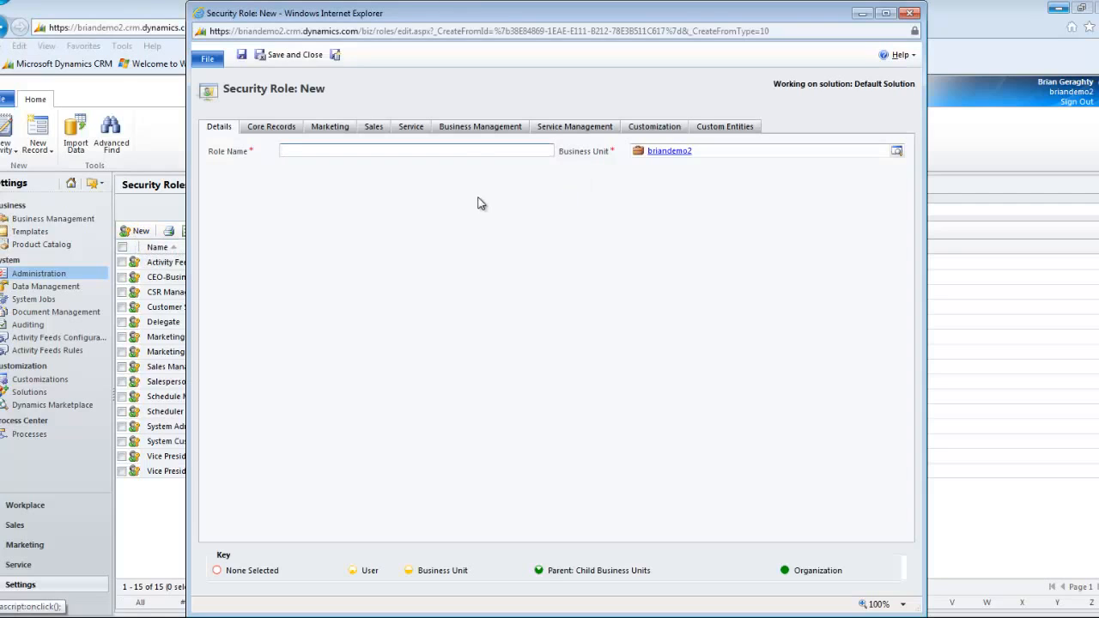
Step: Name the role 'General Role' and show its Core Records privileges
{"action": "type", "text": "General Role"}
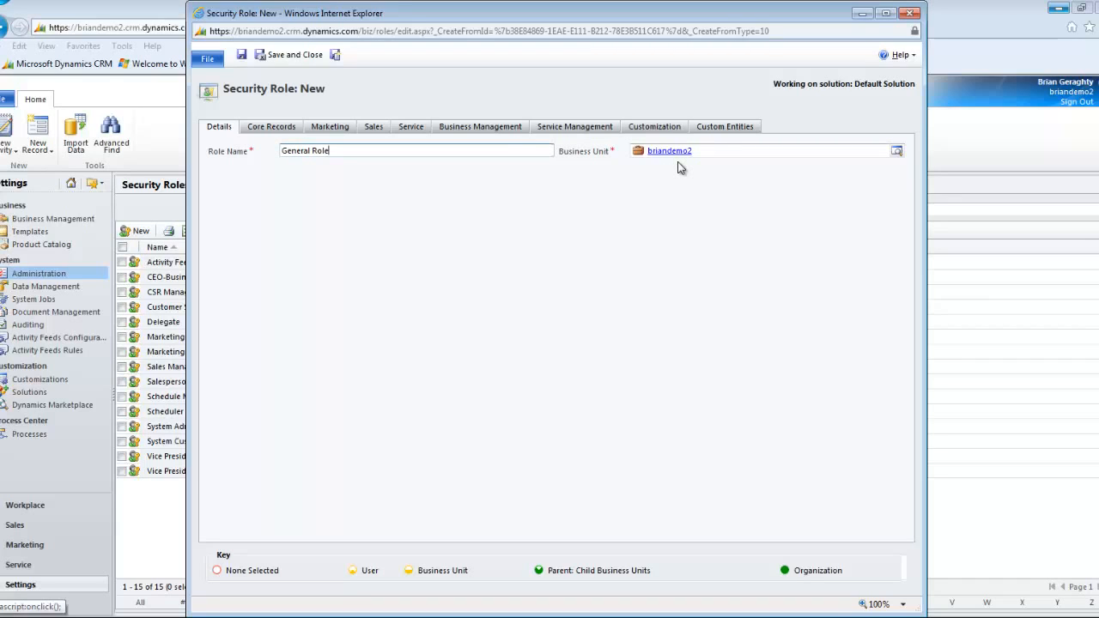
{"action": "mouse_move", "coordinate": [618, 225]}
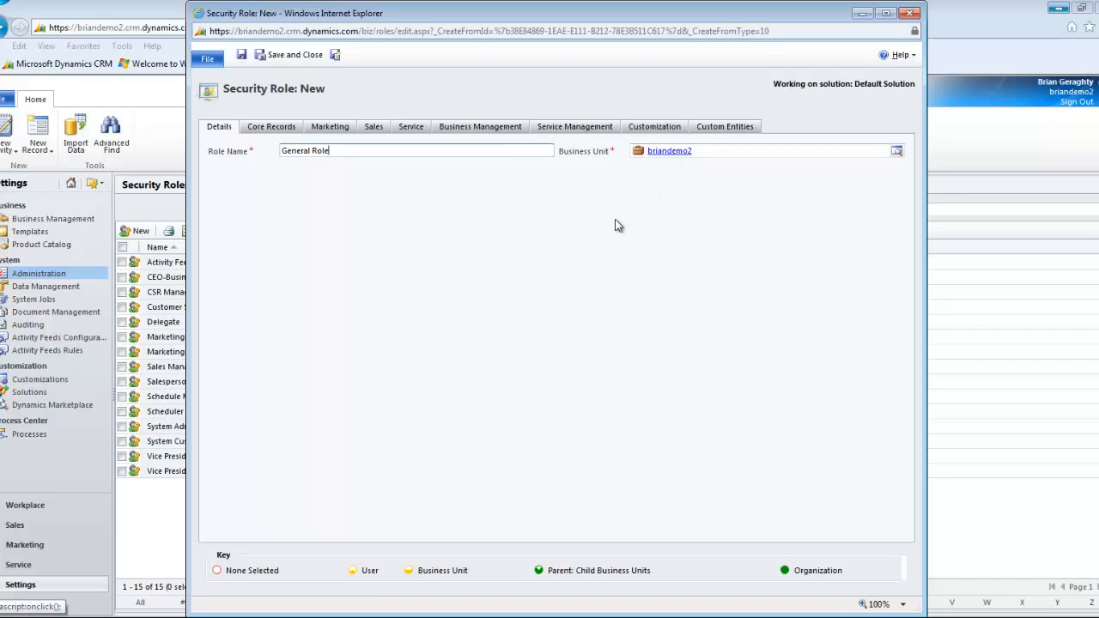
{"action": "left_click", "coordinate": [271, 126]}
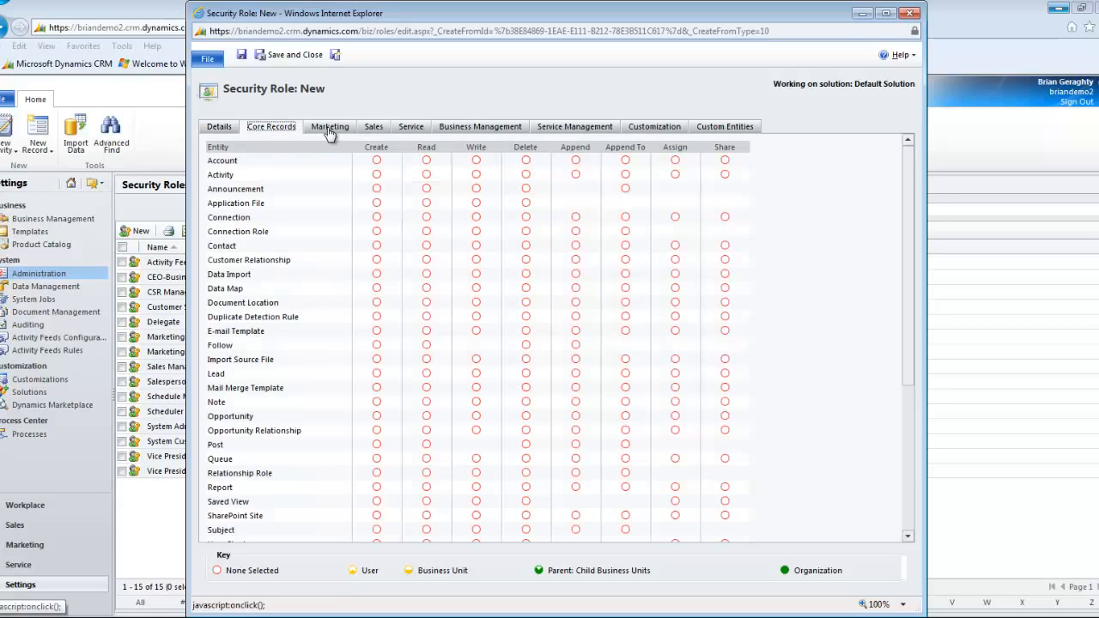
Step: Scroll the Core Records grid down to the User Chart, Dashboard and UI Settings rows
{"action": "scroll", "scroll_direction": "down", "scroll_amount": 3}
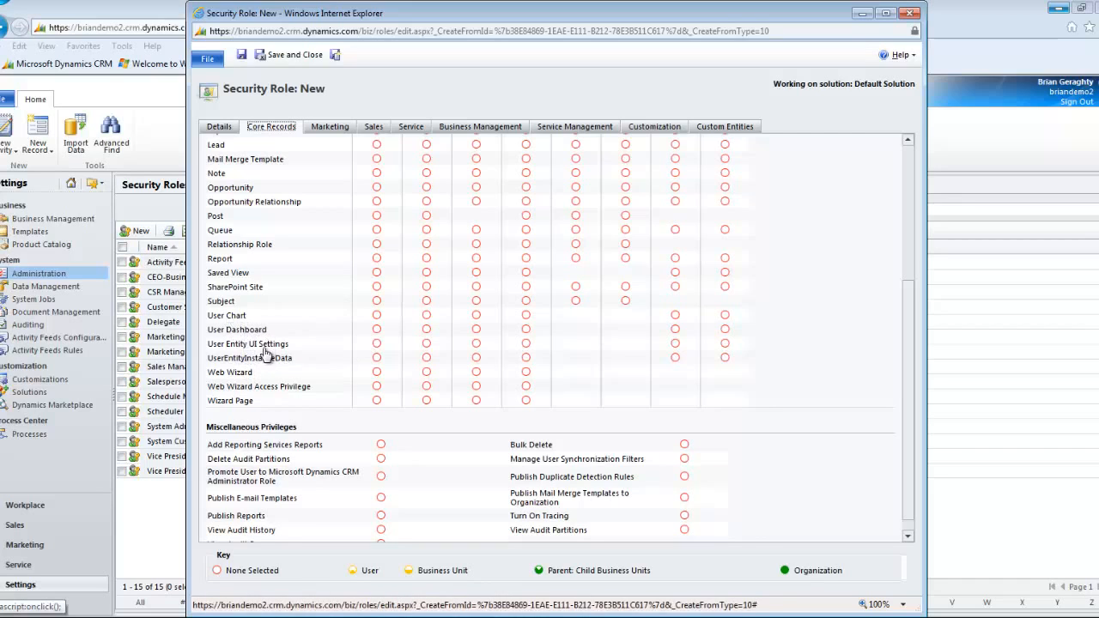
{"action": "mouse_move", "coordinate": [225, 372]}
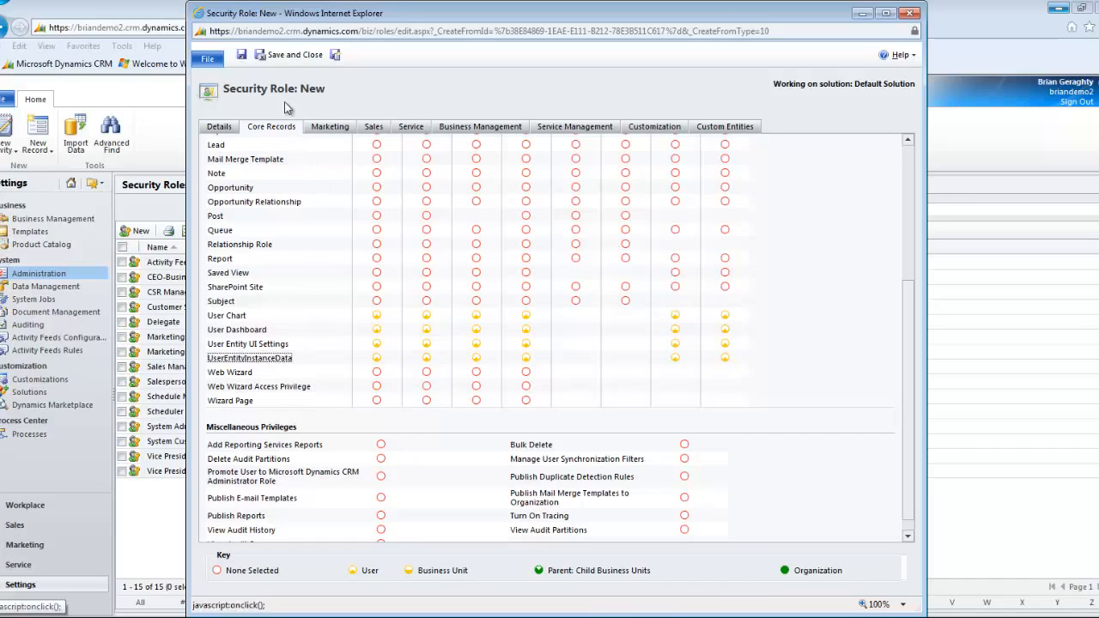
Step: Save General Role and review its User-level Core Records privileges
{"action": "left_click", "coordinate": [293, 54]}
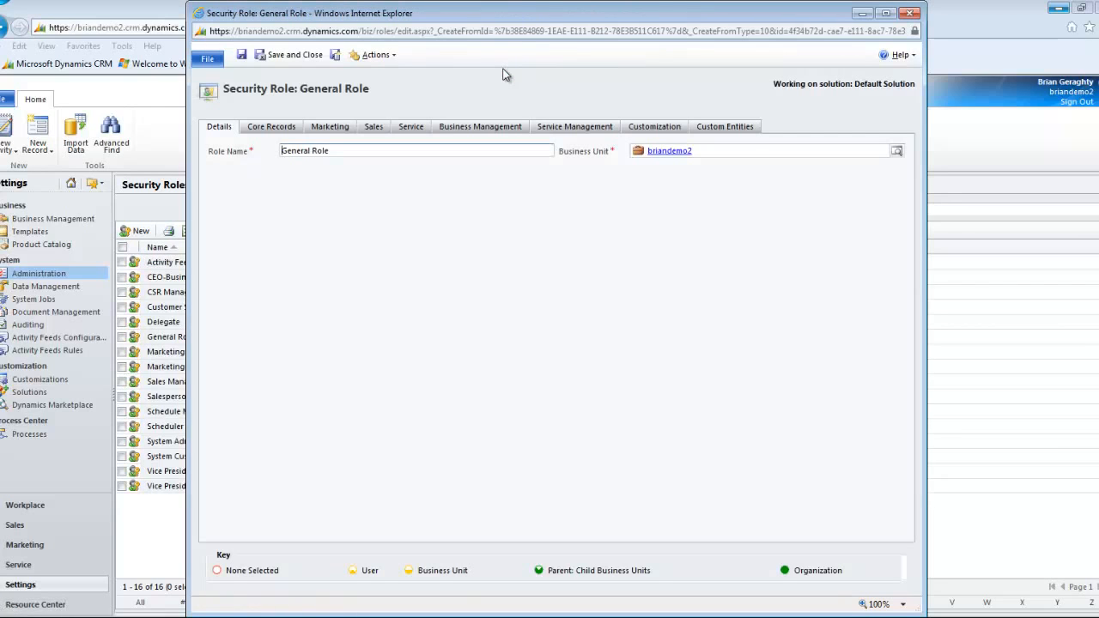
{"action": "left_click", "coordinate": [270, 126]}
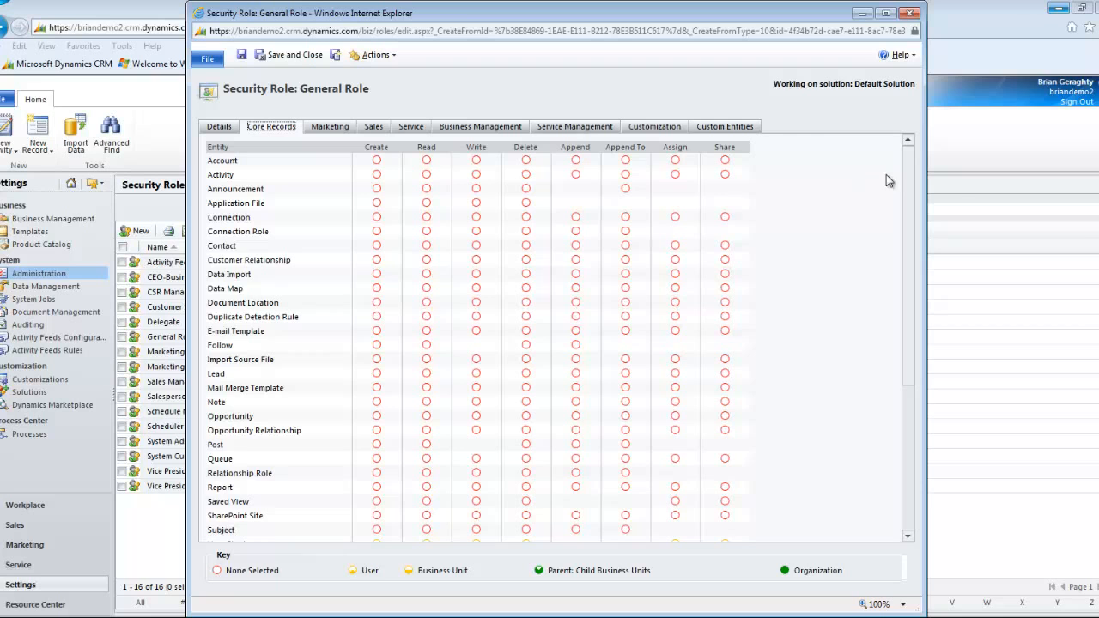
{"action": "scroll", "scroll_direction": "down", "scroll_amount": 3}
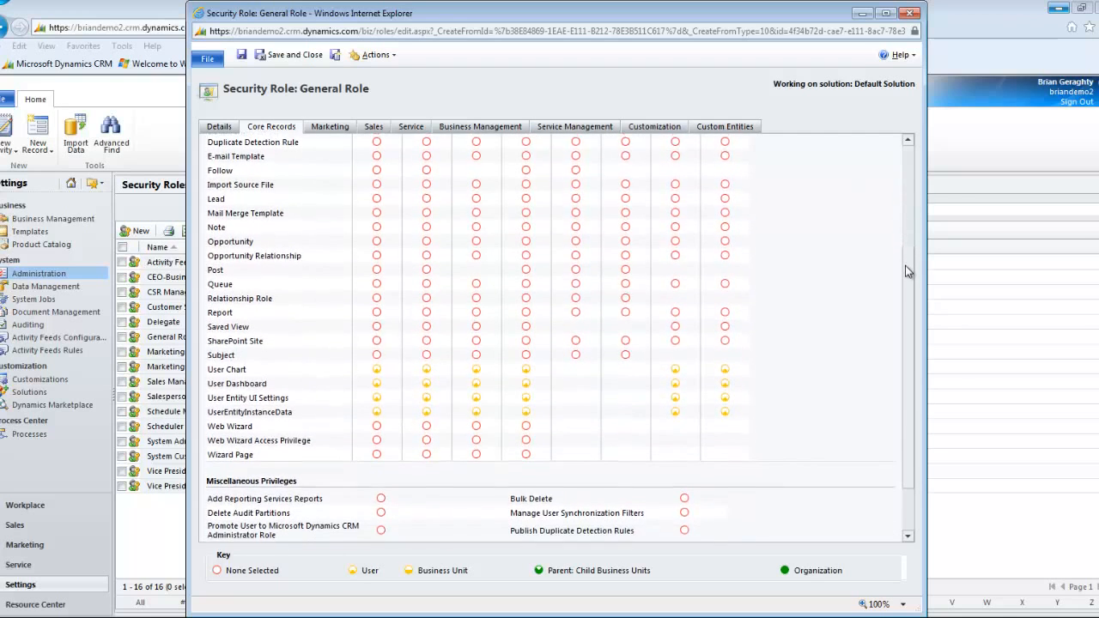
{"action": "mouse_move", "coordinate": [306, 393]}
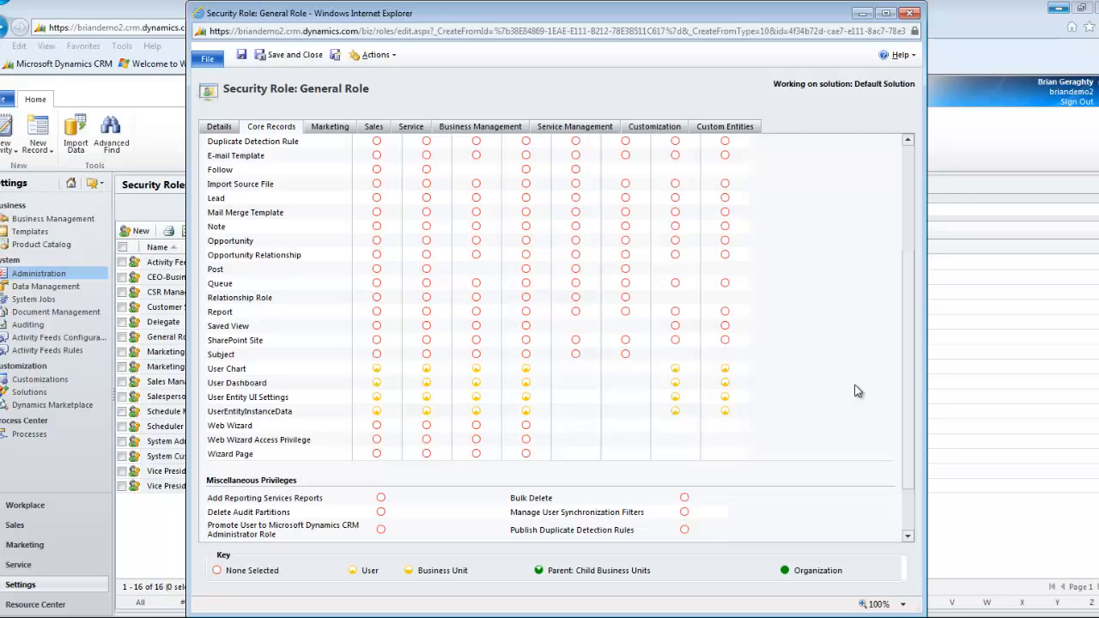
{"action": "mouse_move", "coordinate": [909, 393]}
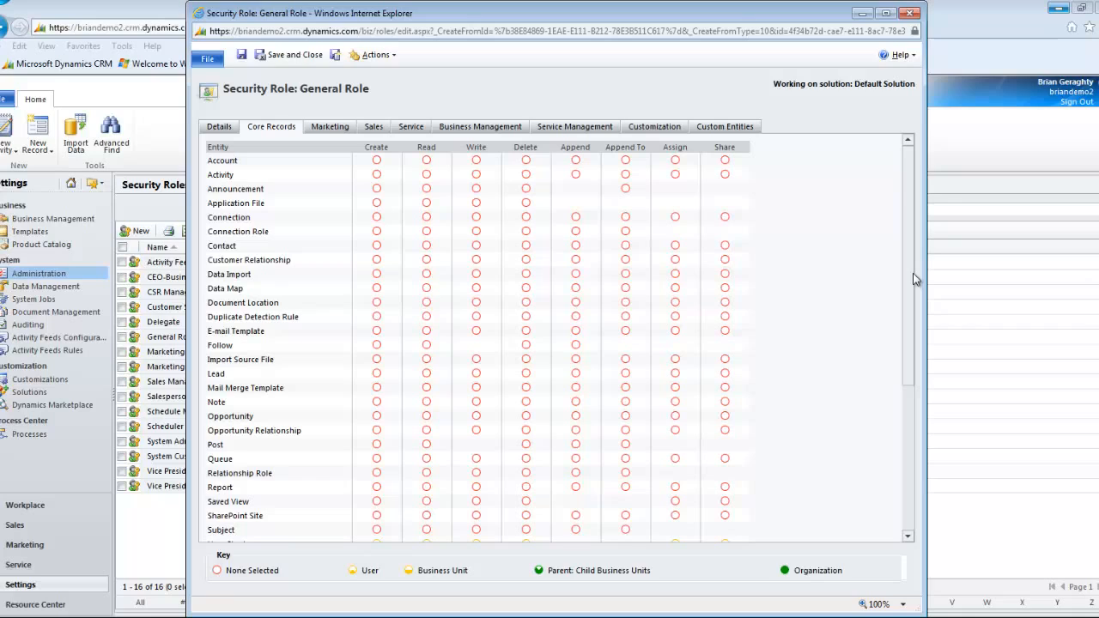
{"action": "mouse_move", "coordinate": [908, 280]}
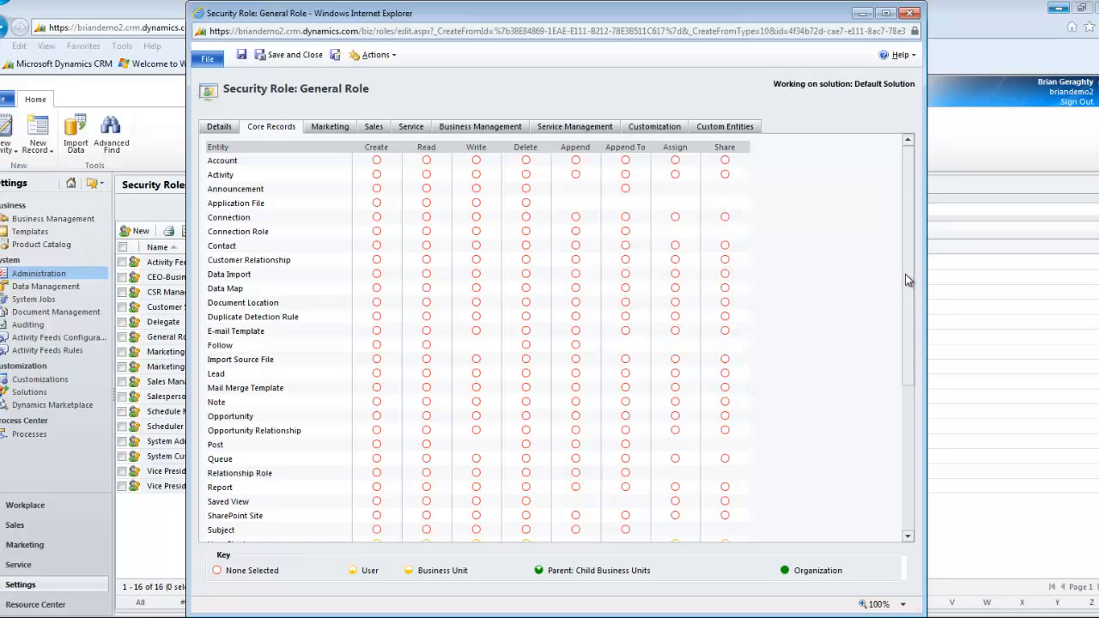
{"action": "mouse_move", "coordinate": [897, 294]}
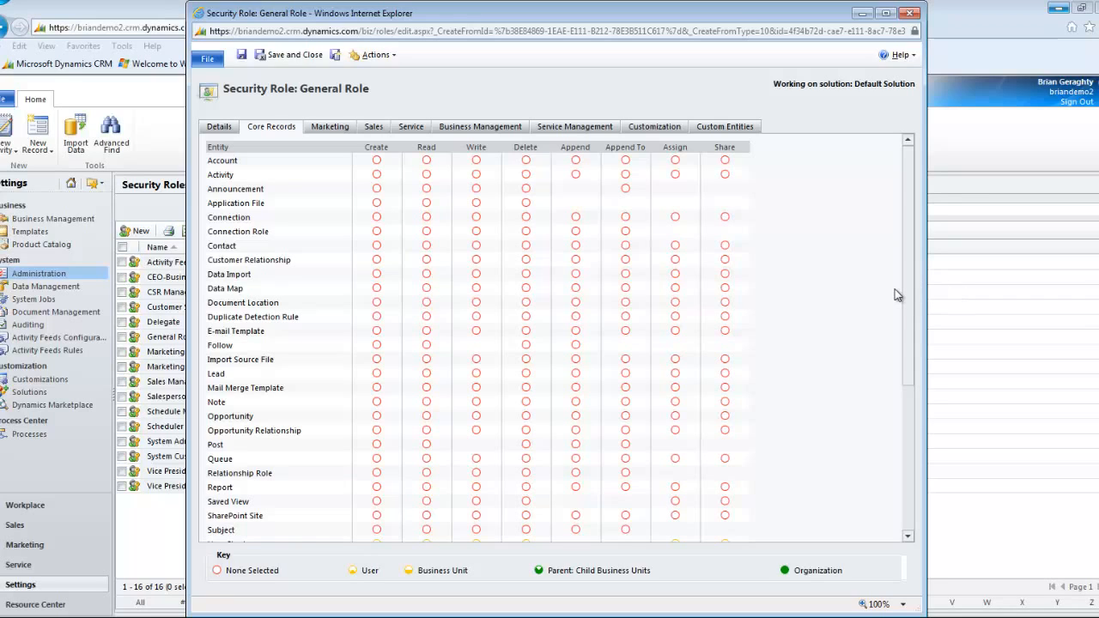